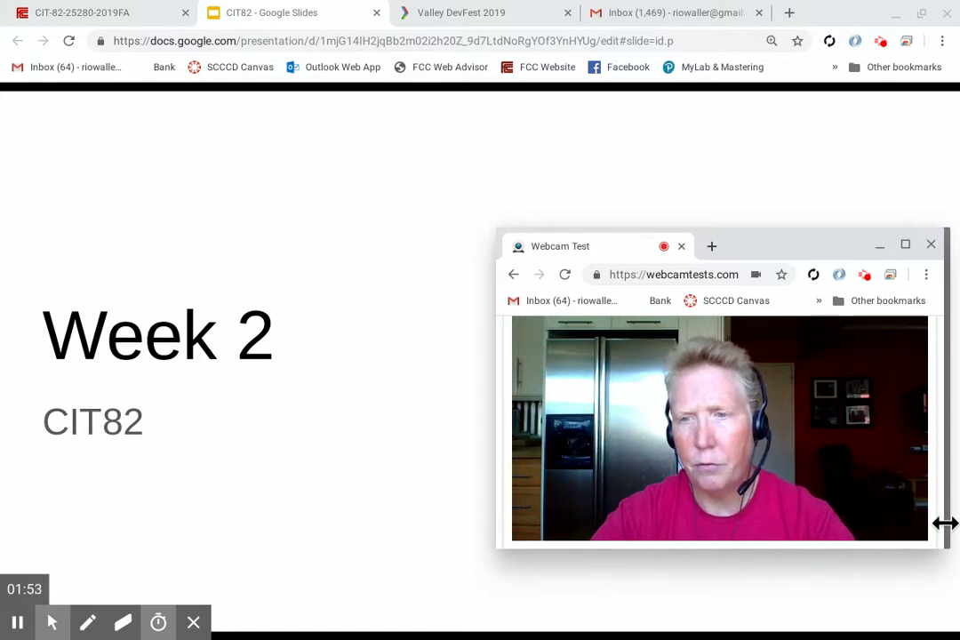
mouse_move(886, 608)
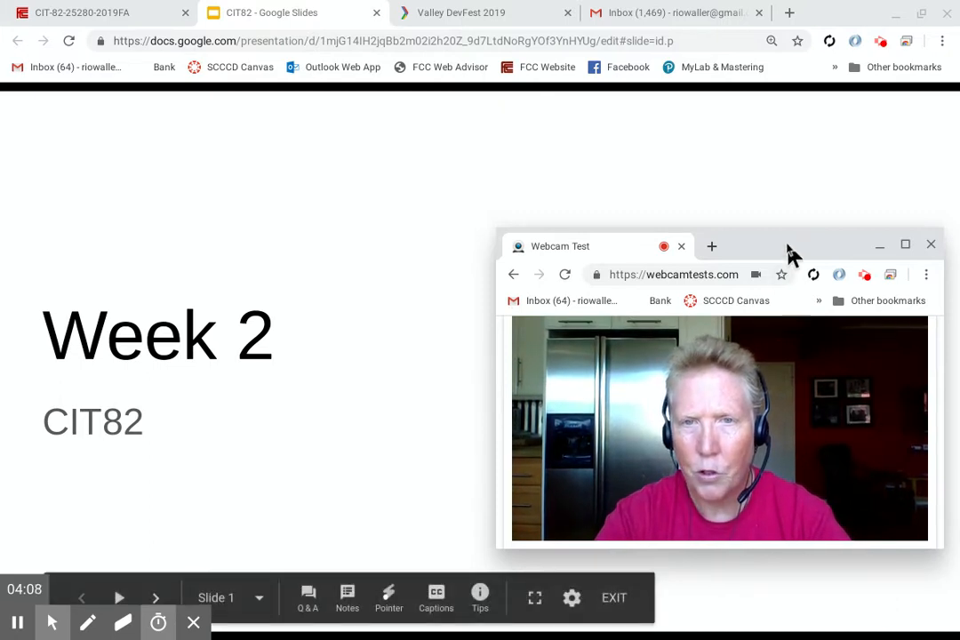
Step: Advance the presentation from the Week 2 title slide to the Community Topics slide
left_click_drag(791, 246, 738, 229)
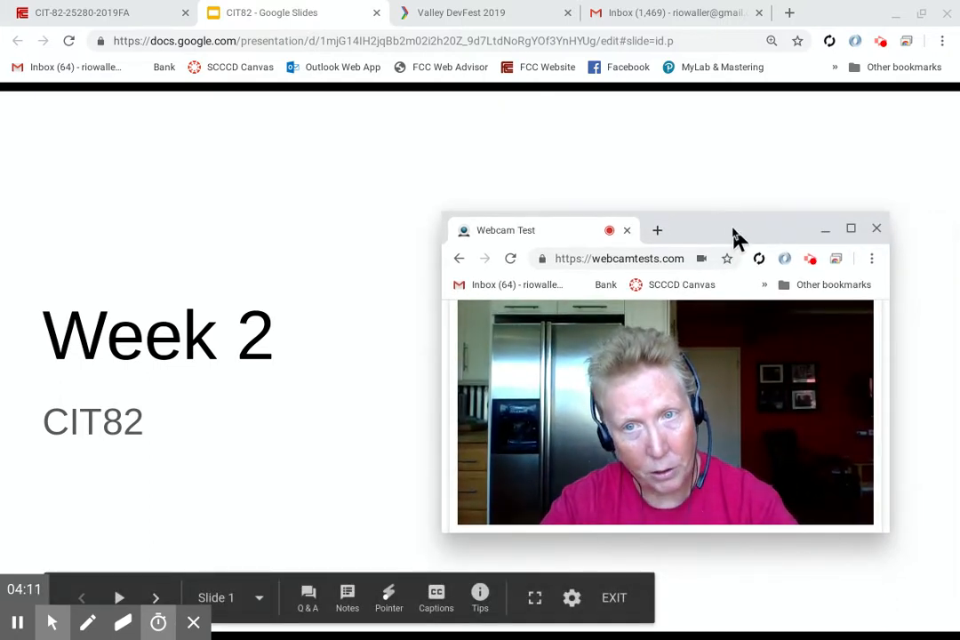
left_click(875, 229)
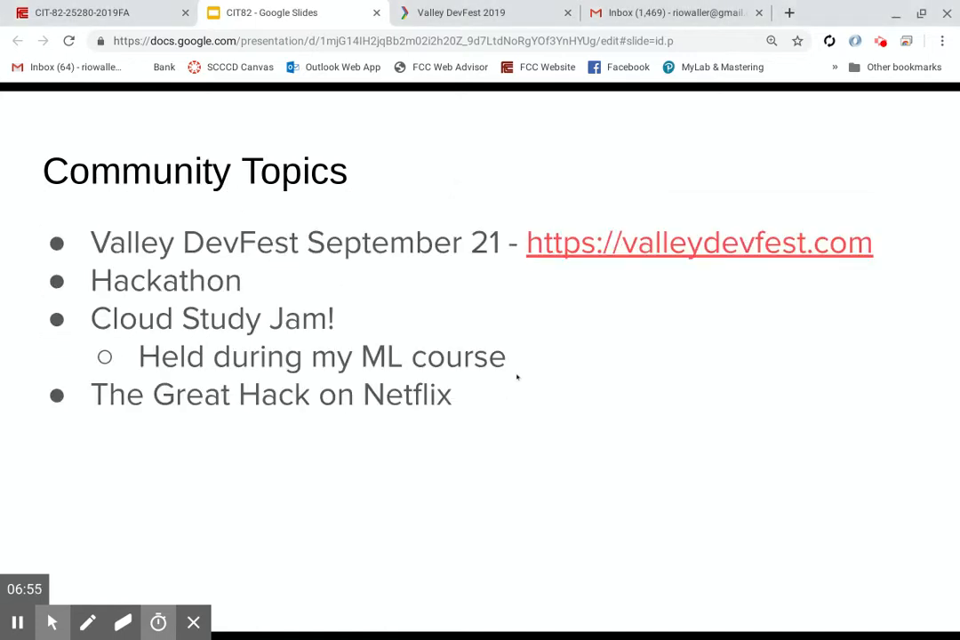
mouse_move(519, 377)
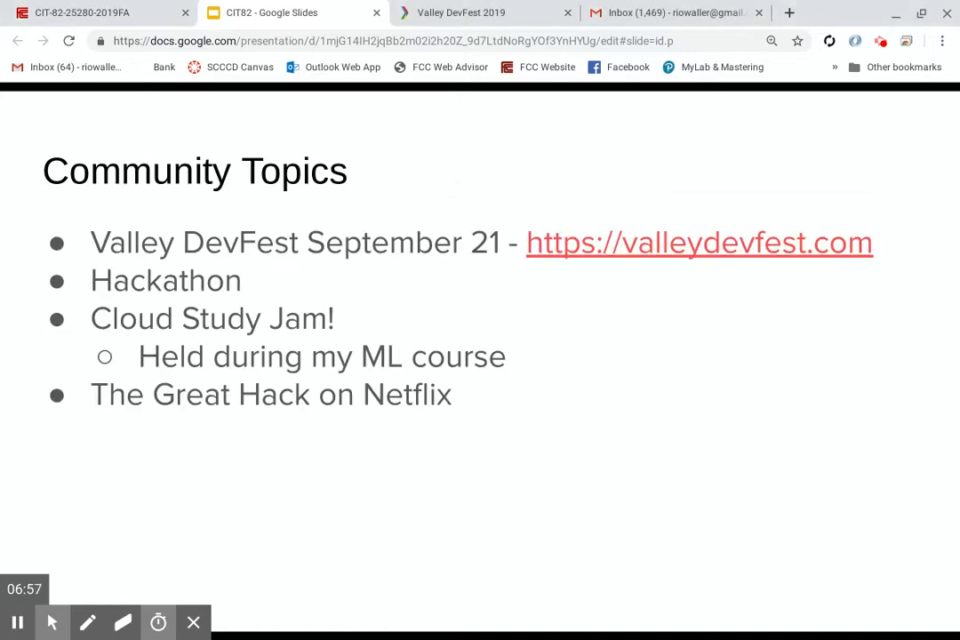
mouse_move(458, 275)
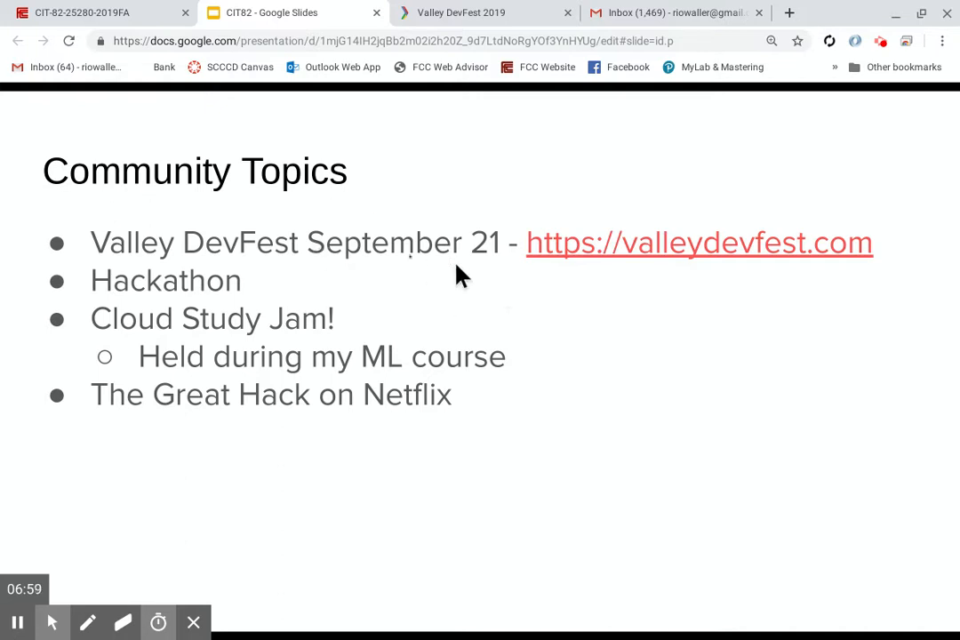
mouse_move(347, 213)
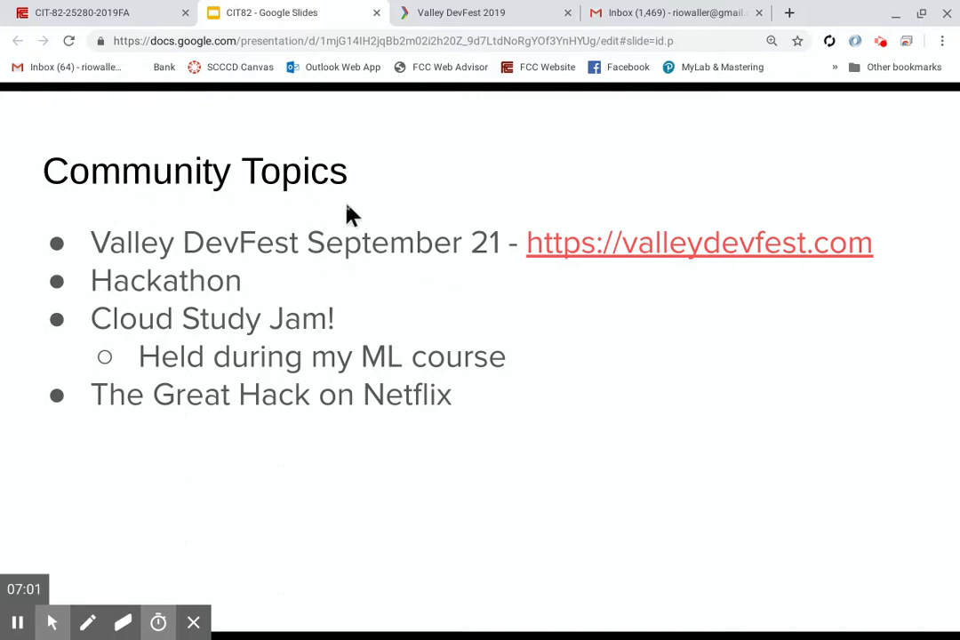
mouse_move(335, 199)
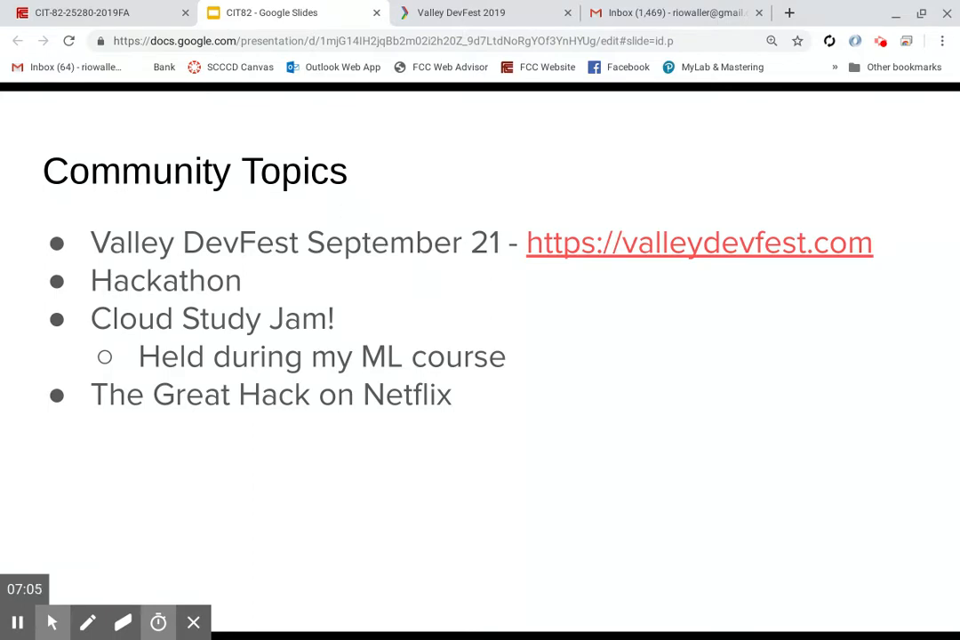
mouse_move(436, 287)
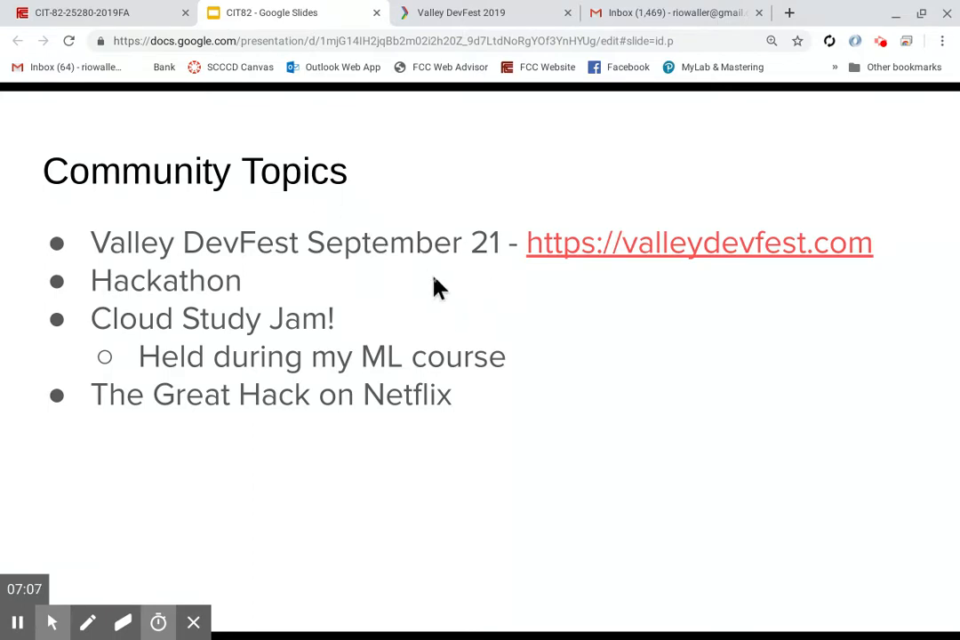
mouse_move(329, 222)
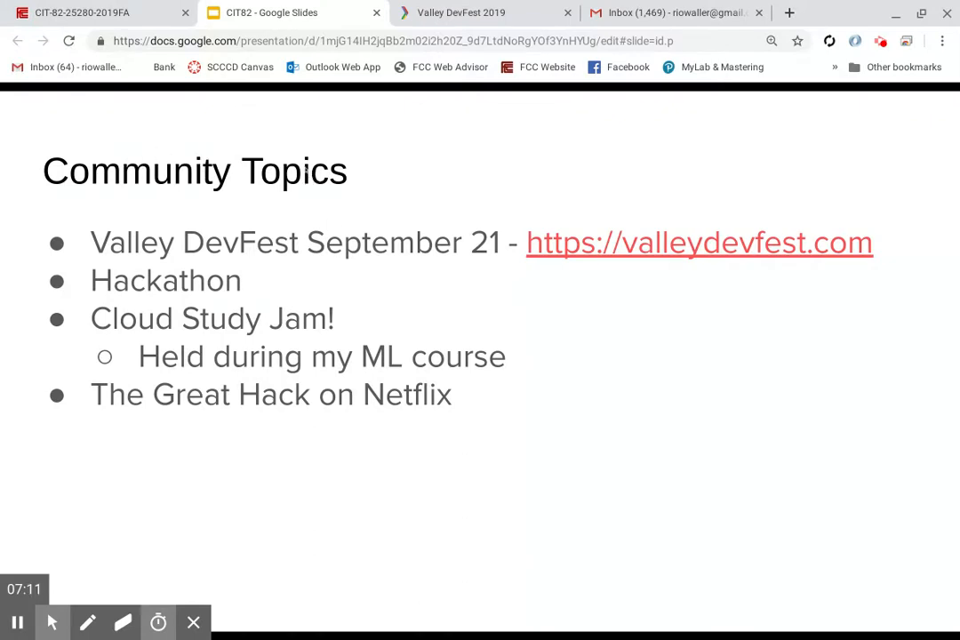
mouse_move(396, 299)
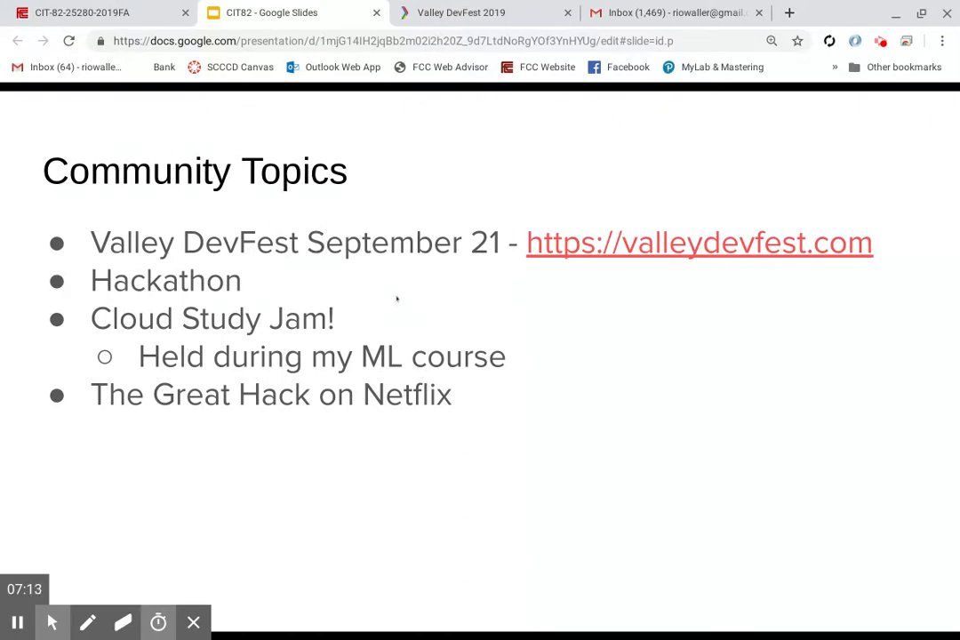
mouse_move(249, 276)
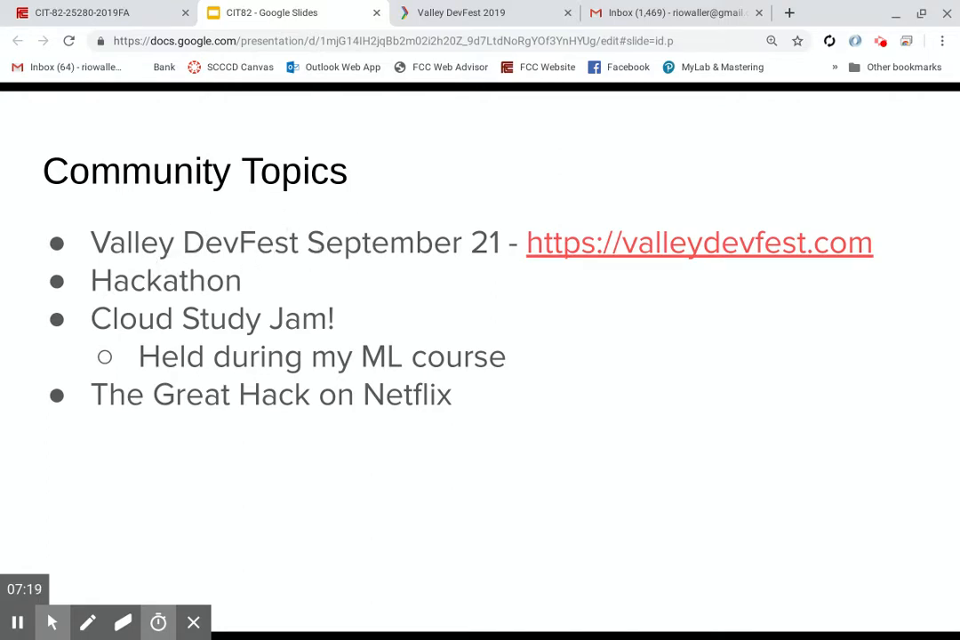
mouse_move(470, 13)
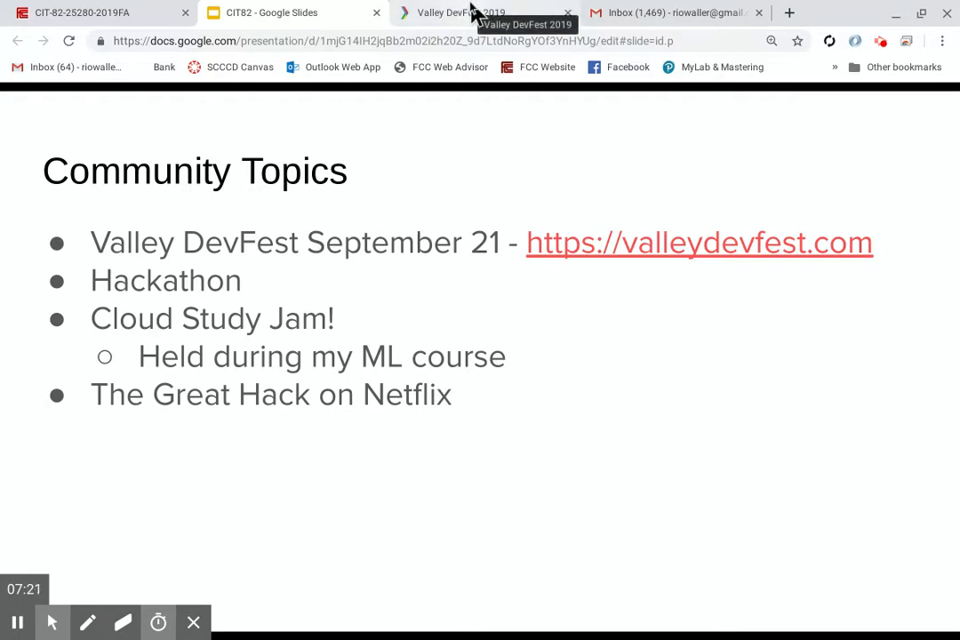
mouse_move(493, 273)
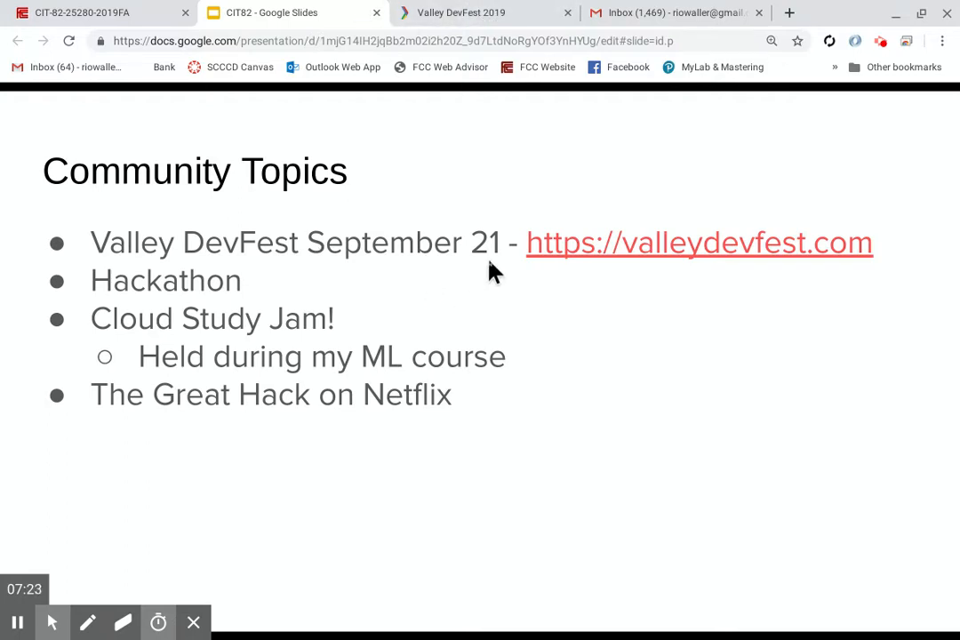
mouse_move(553, 297)
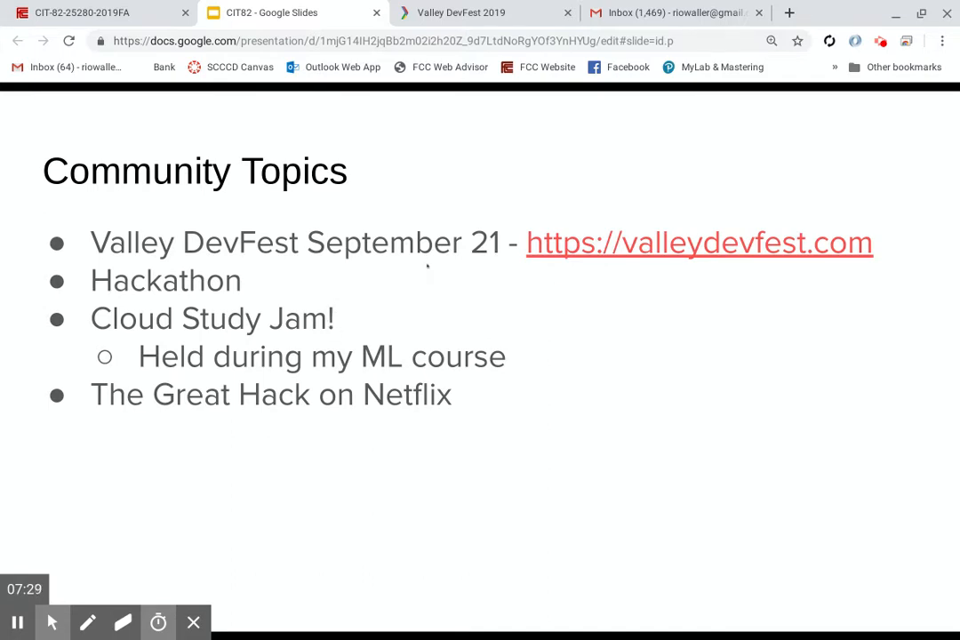
mouse_move(475, 293)
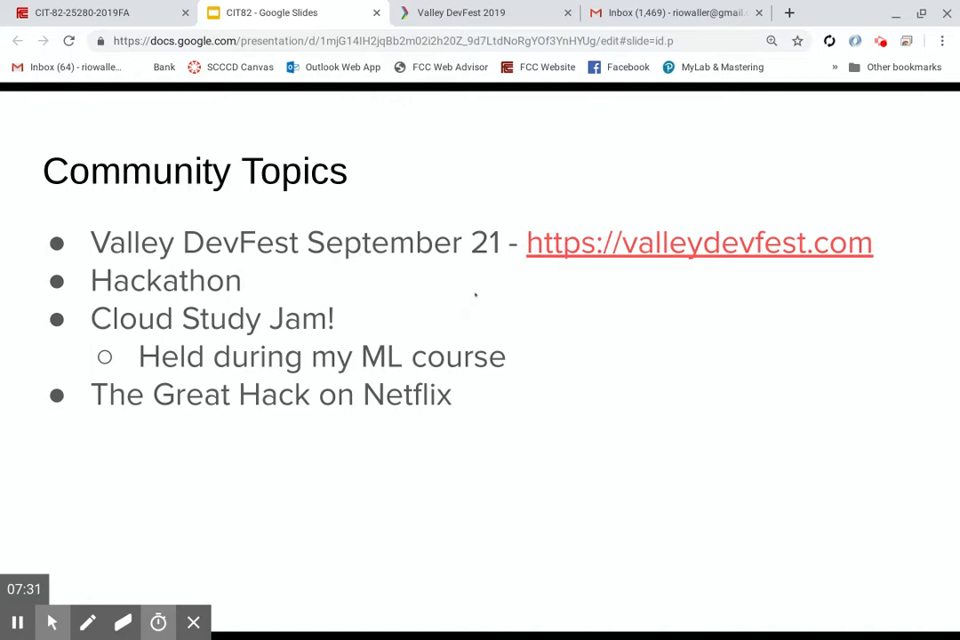
mouse_move(624, 267)
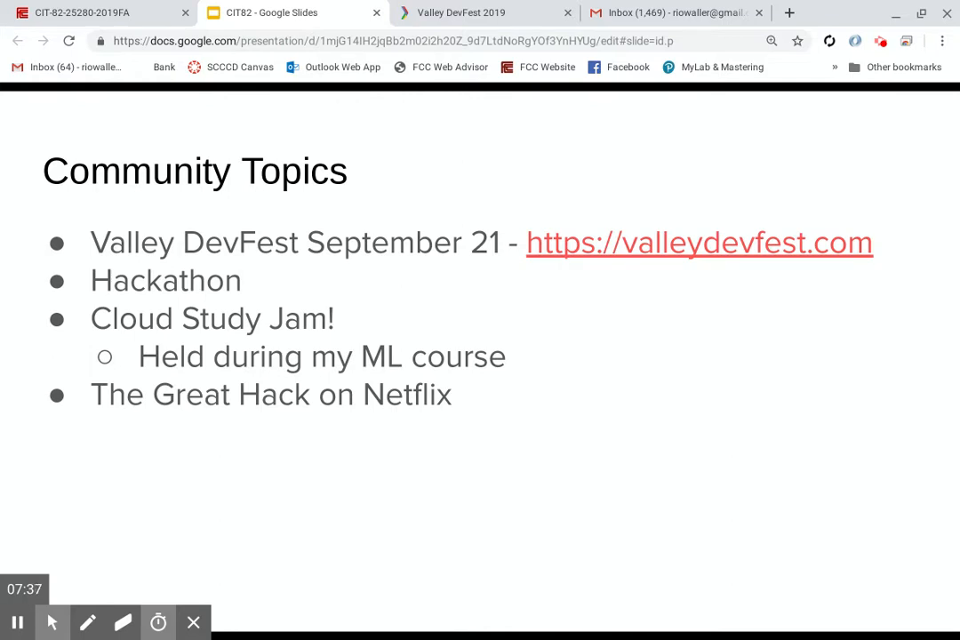
mouse_move(391, 300)
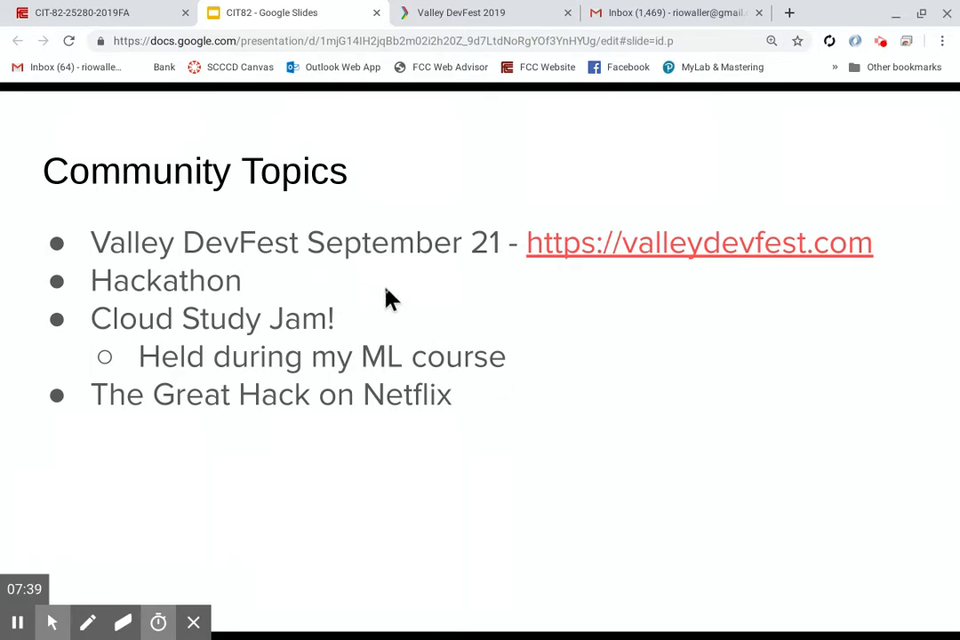
mouse_move(7, 229)
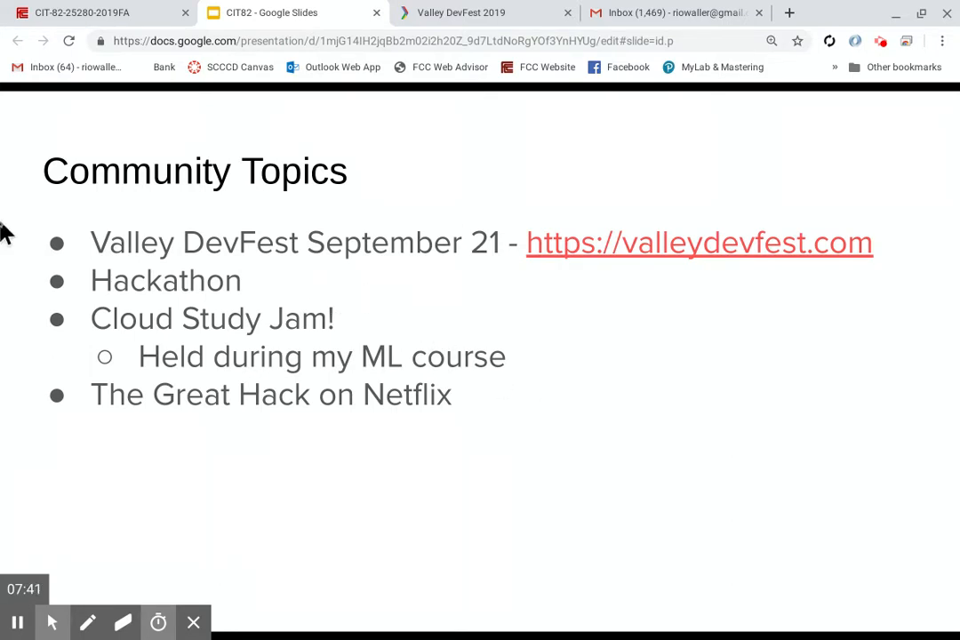
mouse_move(586, 253)
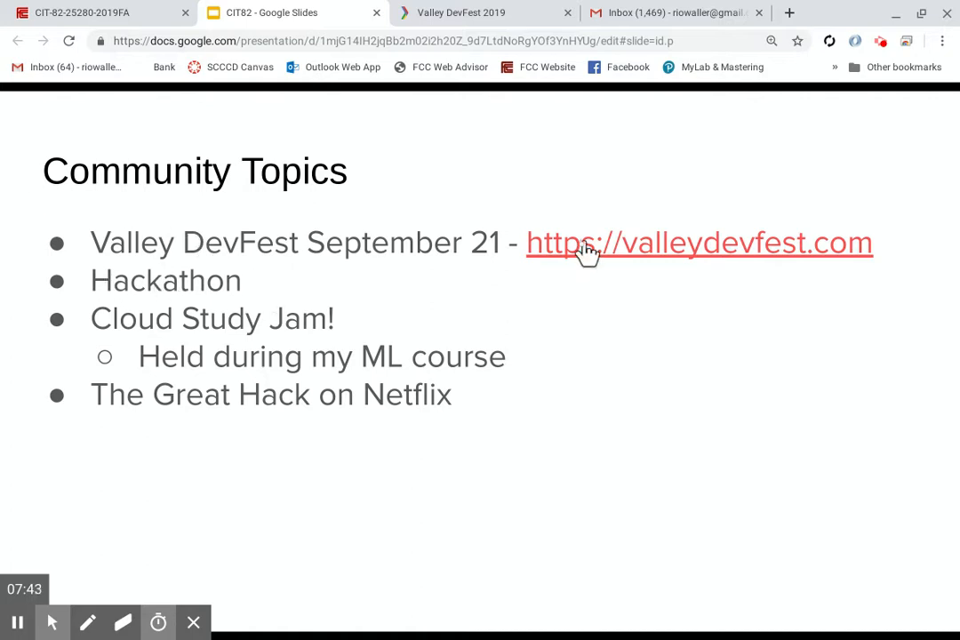
mouse_move(240, 286)
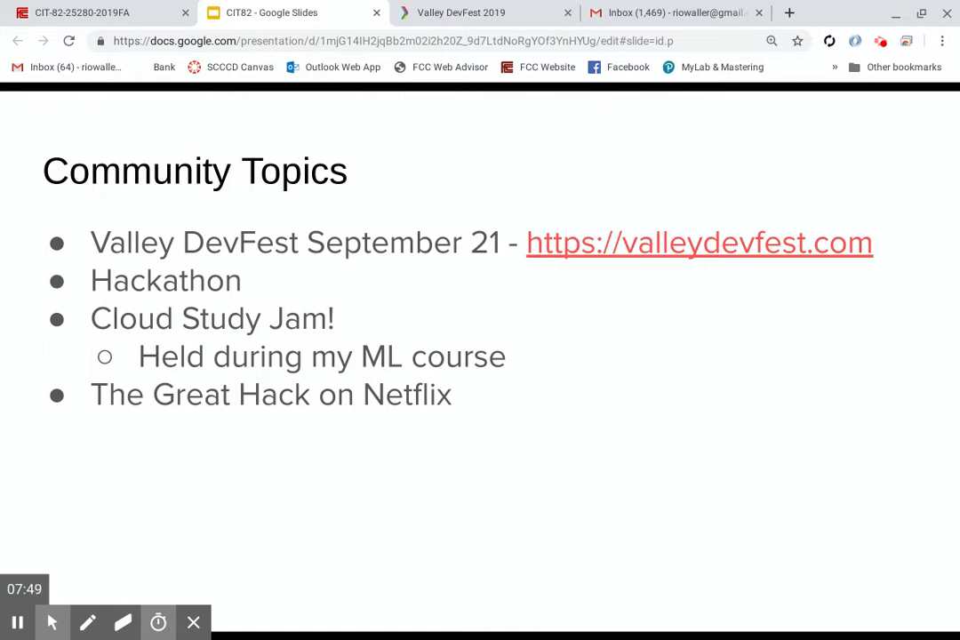
mouse_move(172, 268)
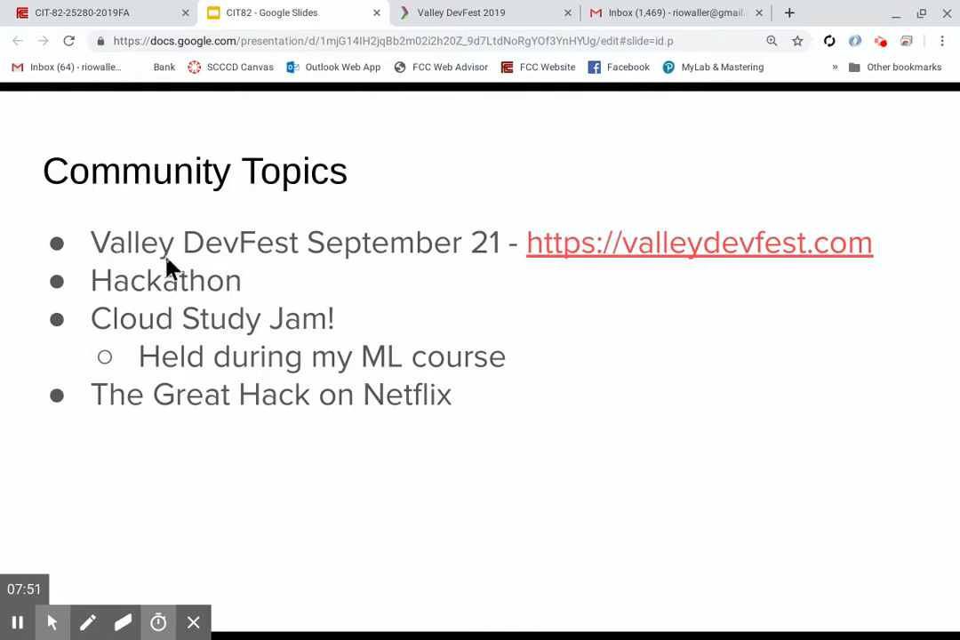
mouse_move(25, 367)
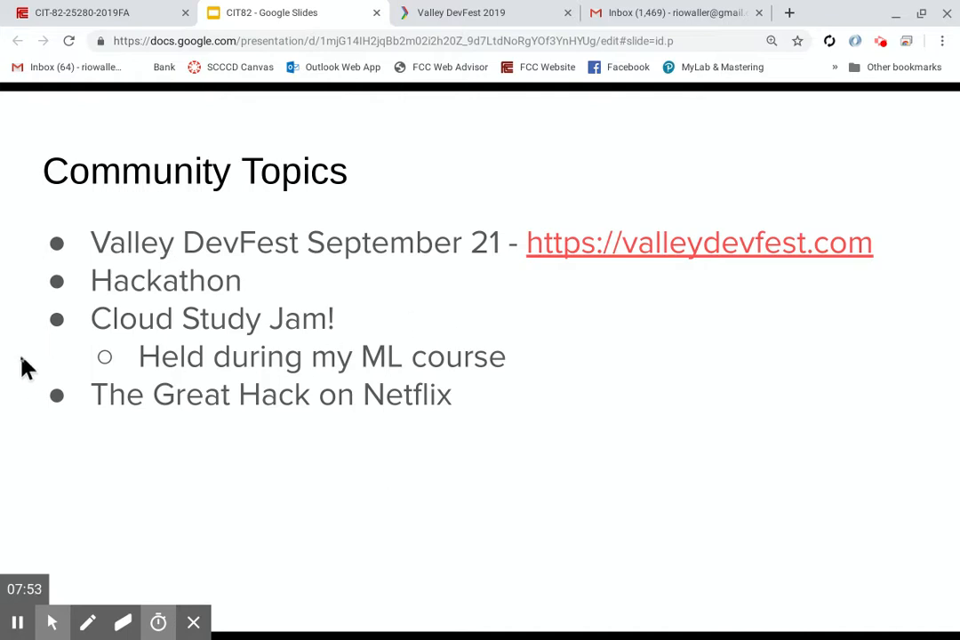
mouse_move(380, 329)
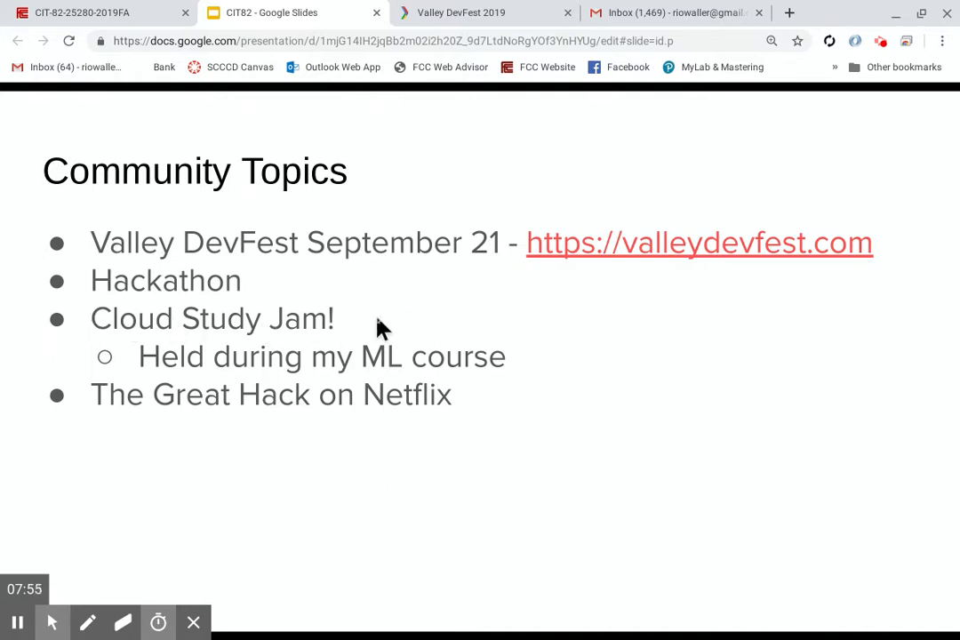
mouse_move(387, 368)
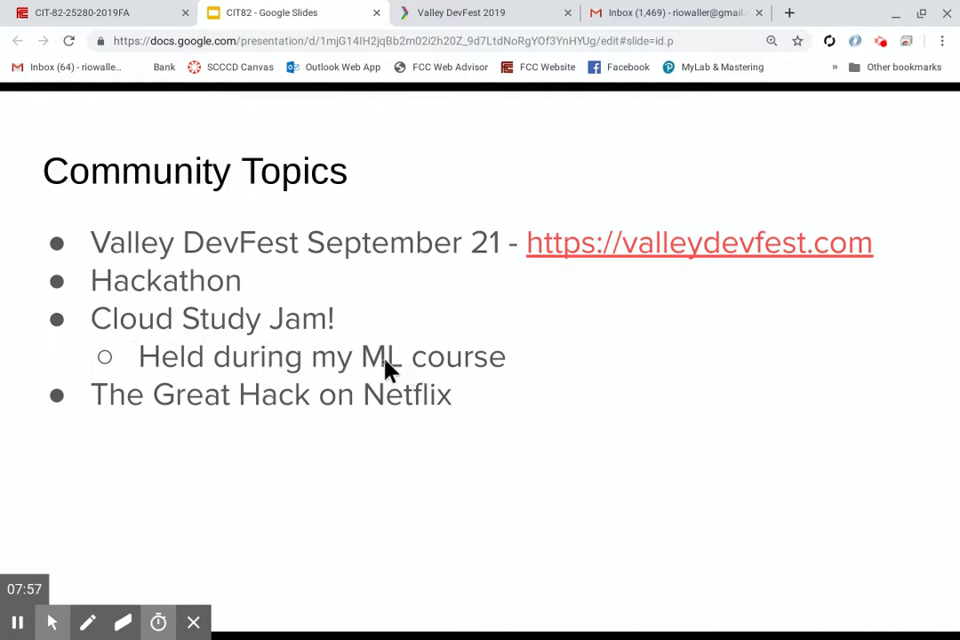
mouse_move(397, 325)
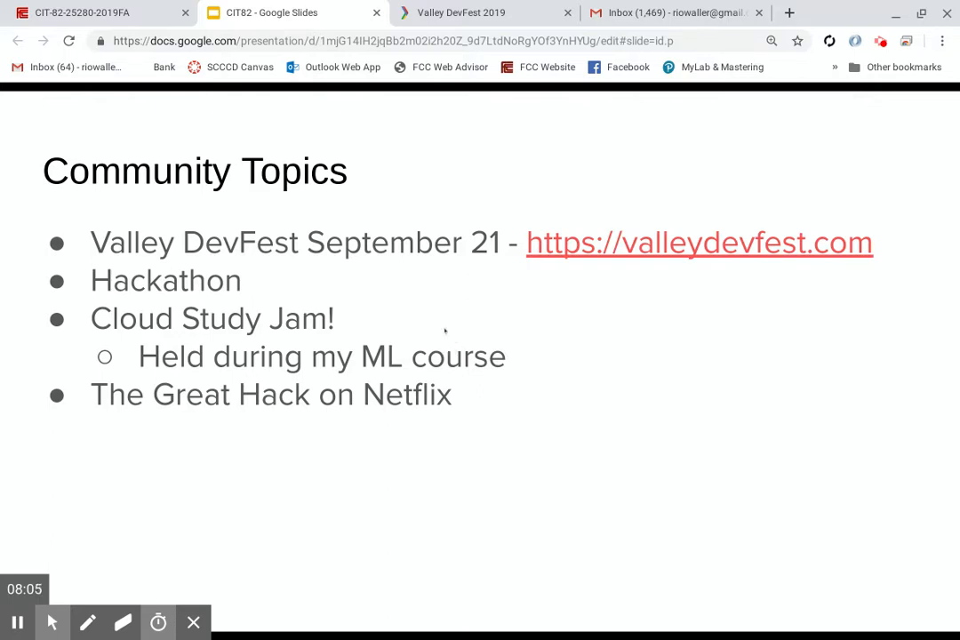
mouse_move(436, 373)
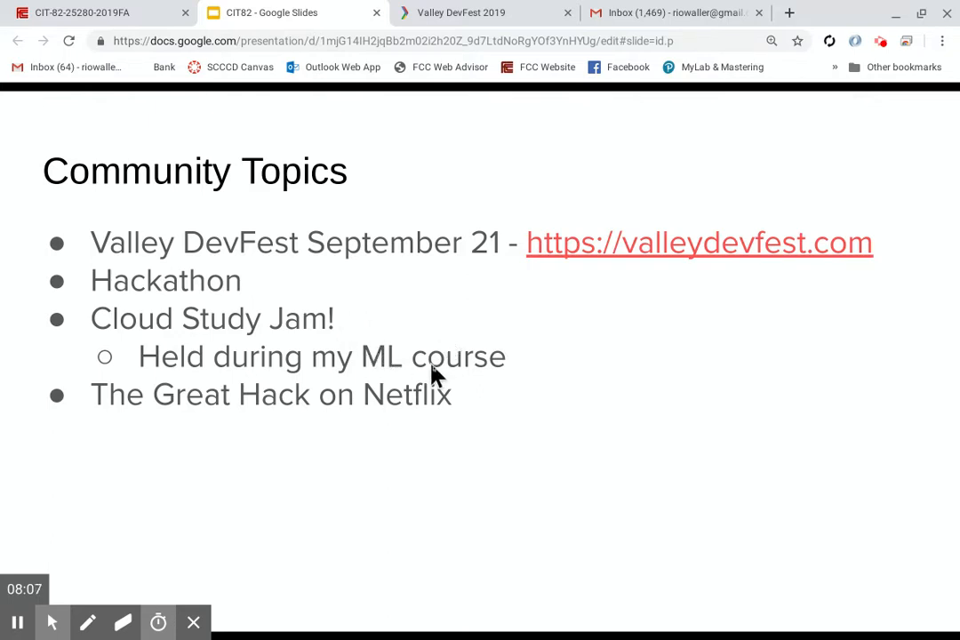
mouse_move(506, 444)
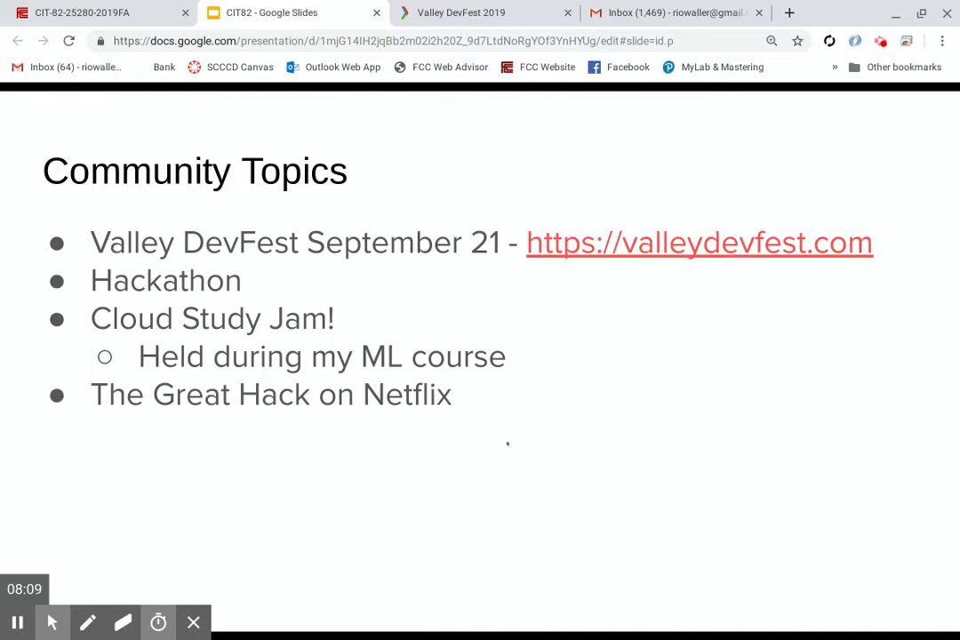
mouse_move(400, 360)
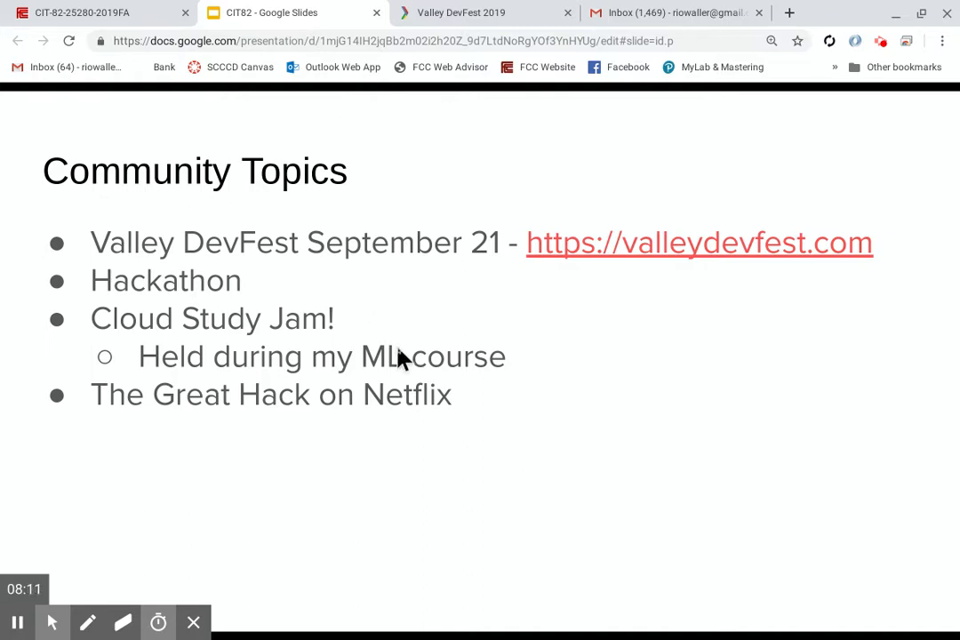
mouse_move(433, 356)
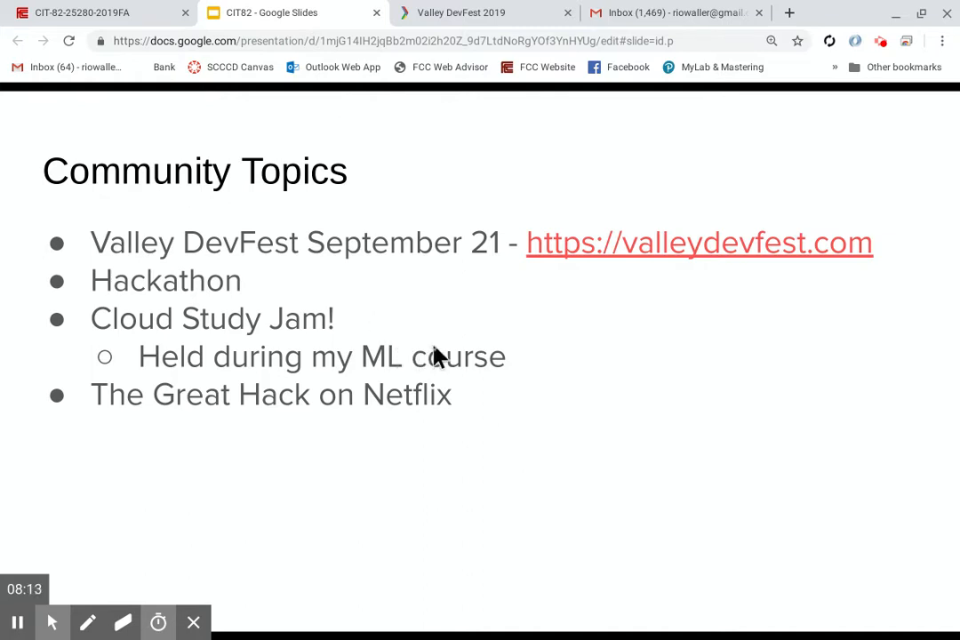
mouse_move(413, 327)
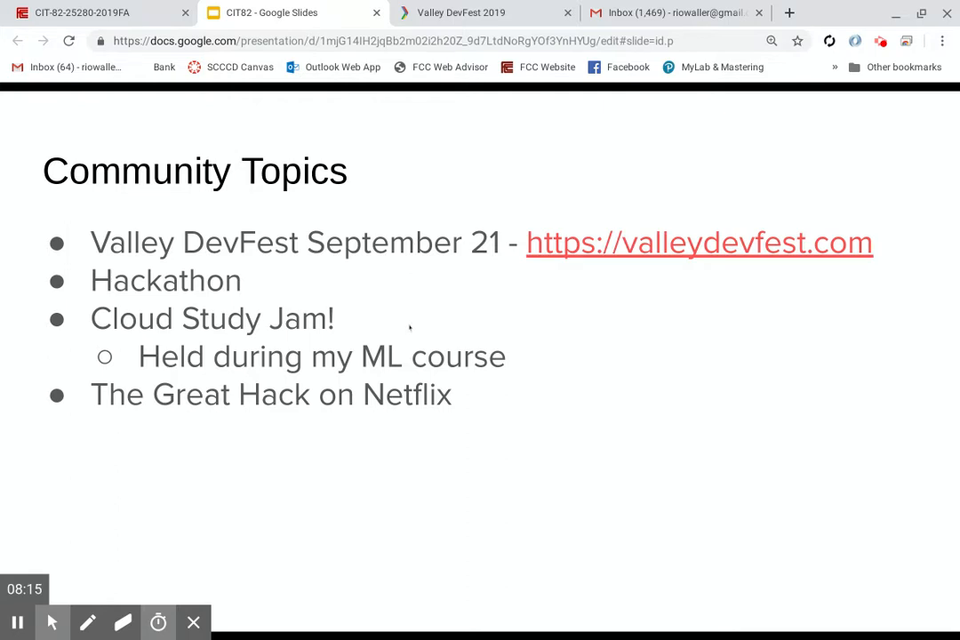
mouse_move(402, 354)
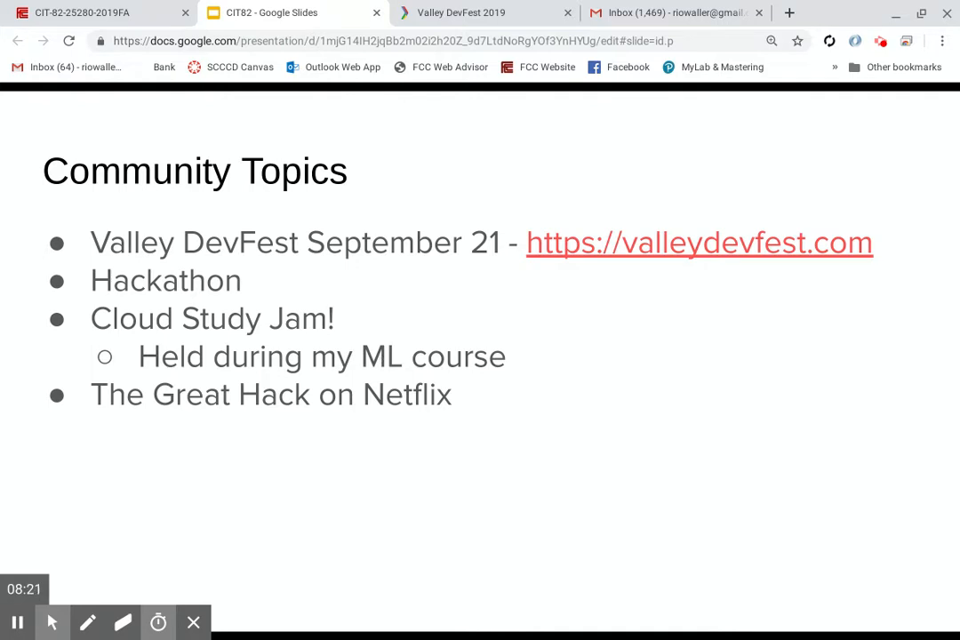
mouse_move(309, 346)
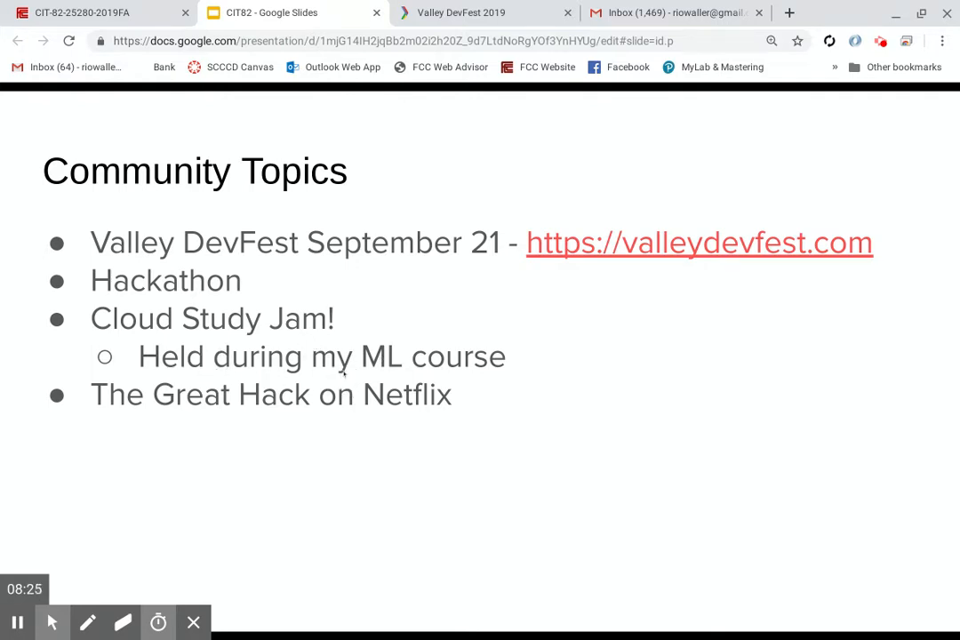
mouse_move(378, 374)
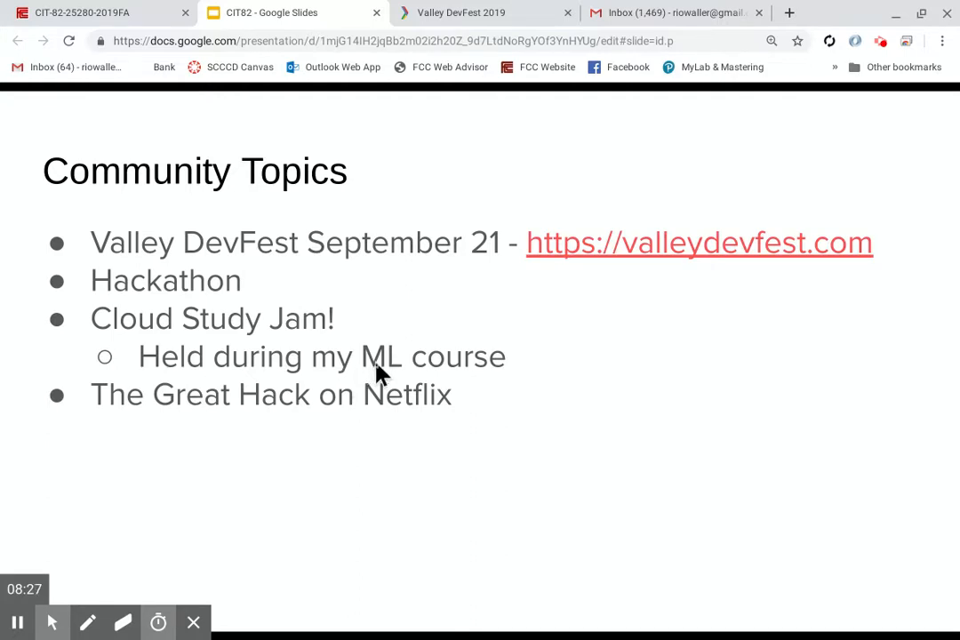
mouse_move(267, 409)
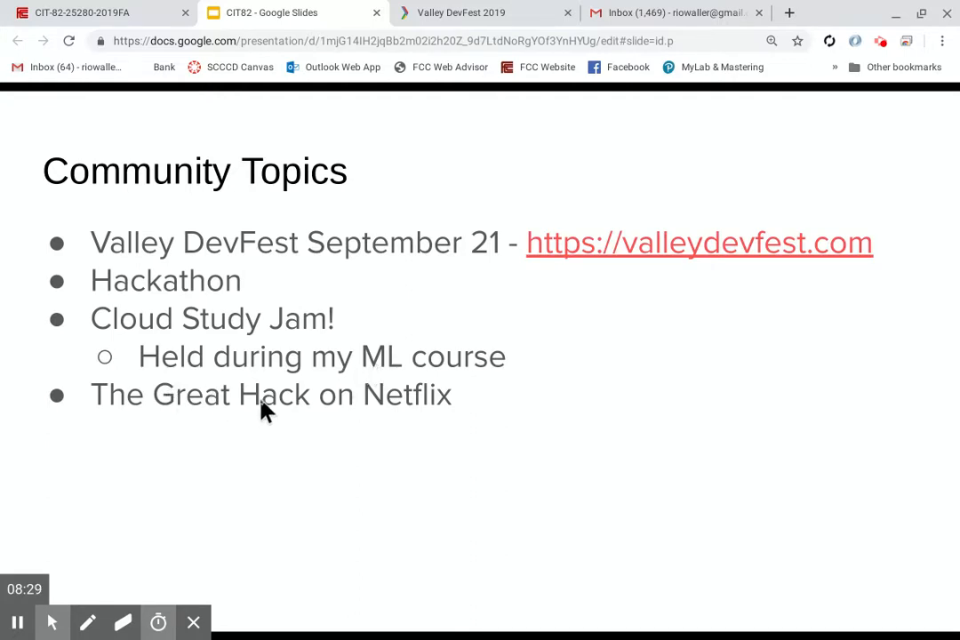
mouse_move(217, 427)
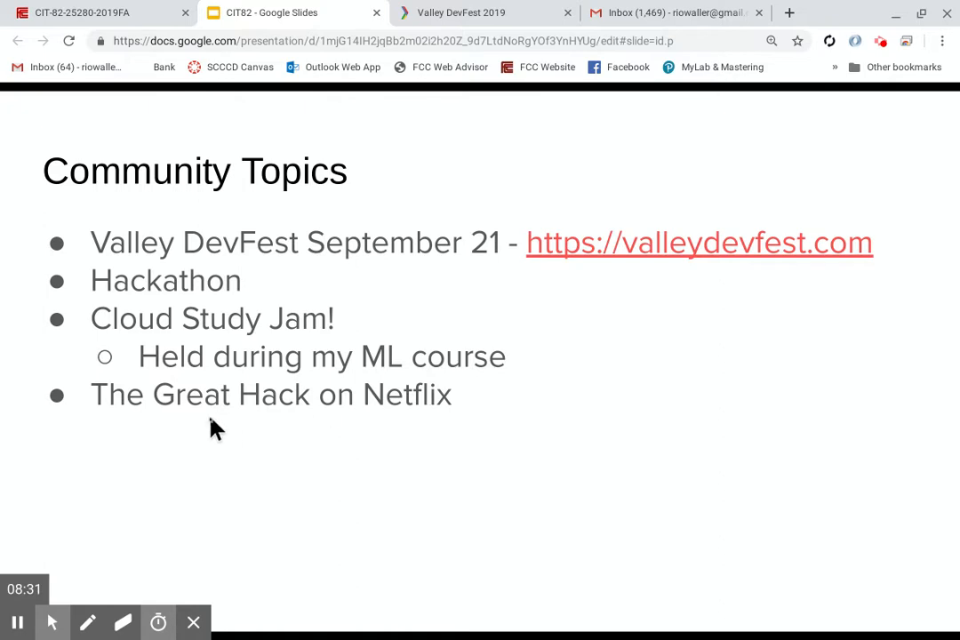
mouse_move(261, 421)
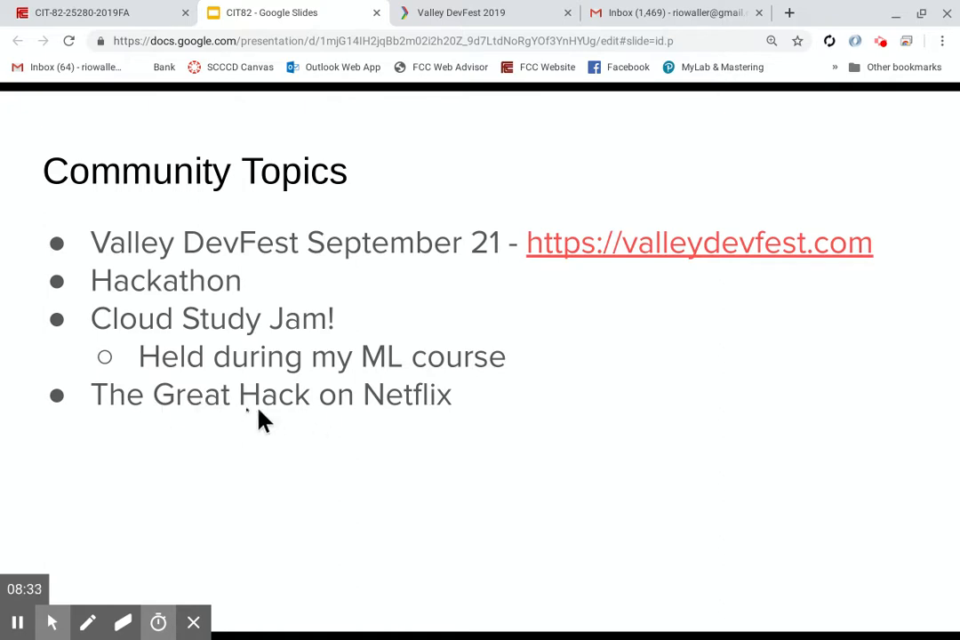
mouse_move(347, 419)
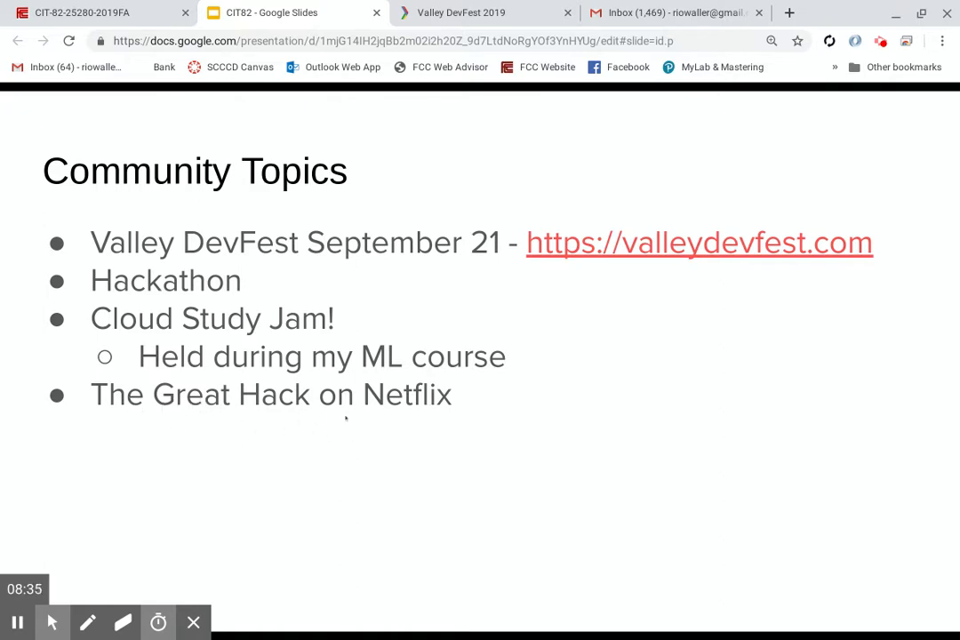